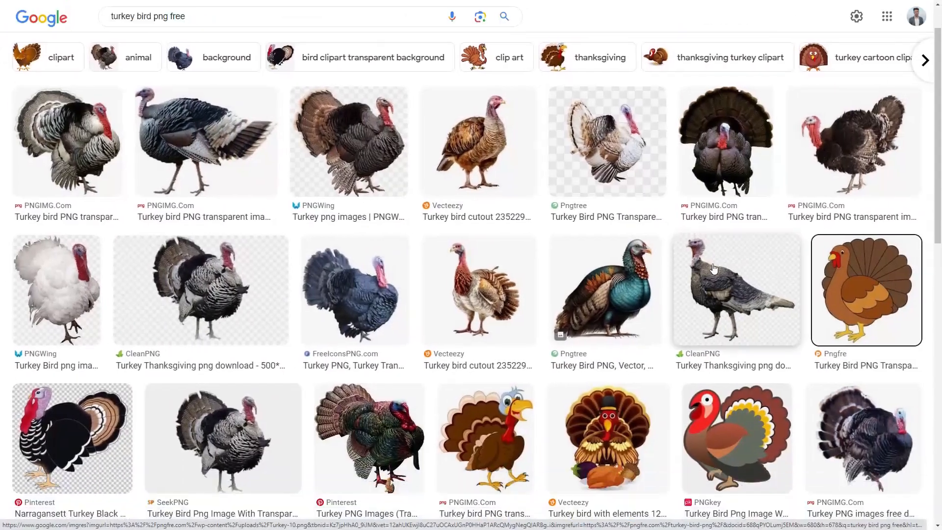
# Preview the brown cartoon turkey image and open its Pngfre source gallery page.
pyautogui.click(865, 288)
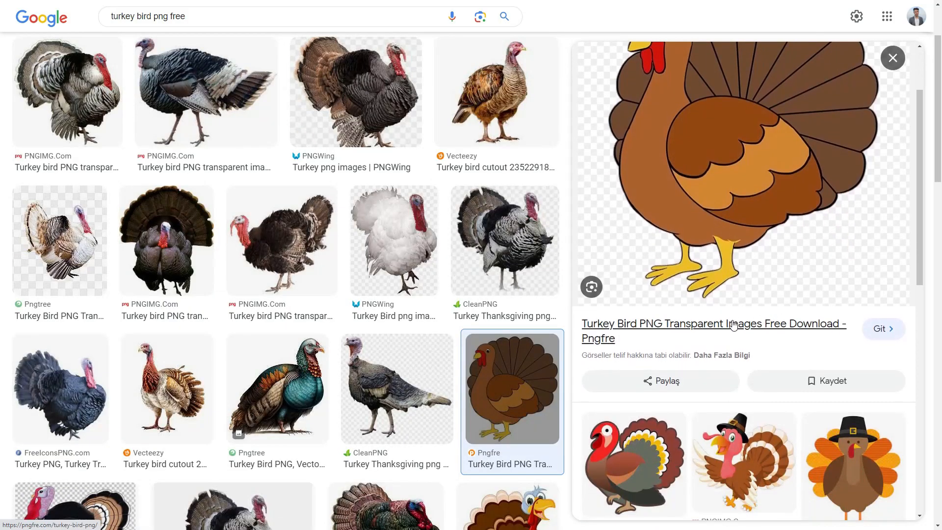
pyautogui.click(712, 330)
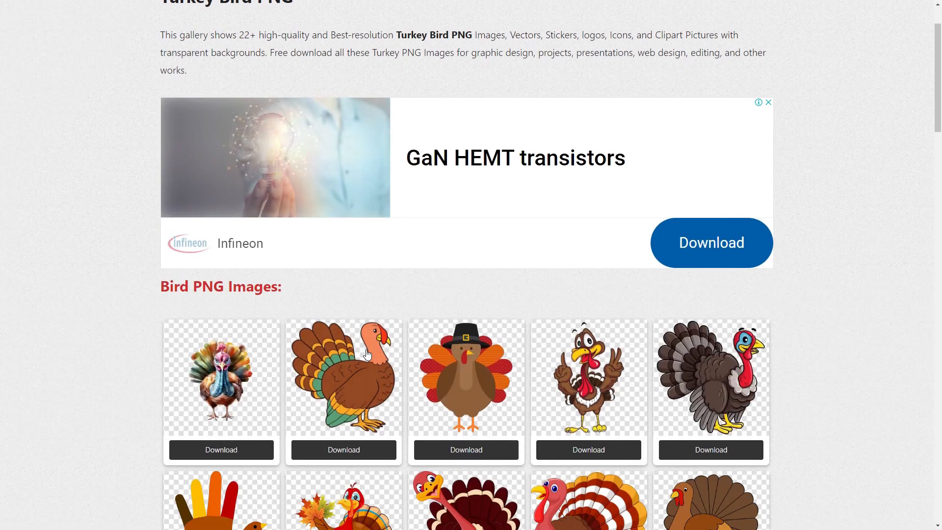
pyautogui.scroll(-3)
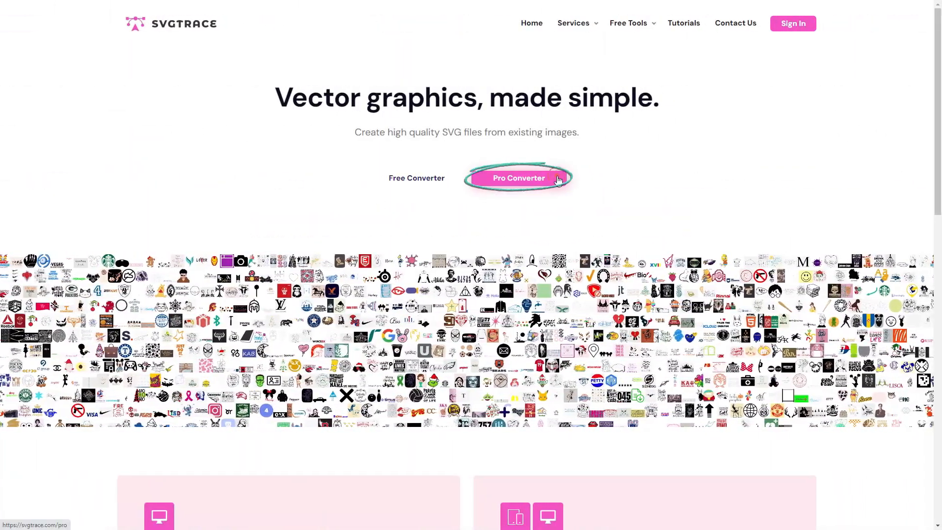
# Review the SVGTrace Pro pricing and platform note, then sign up for the web version.
pyautogui.click(518, 177)
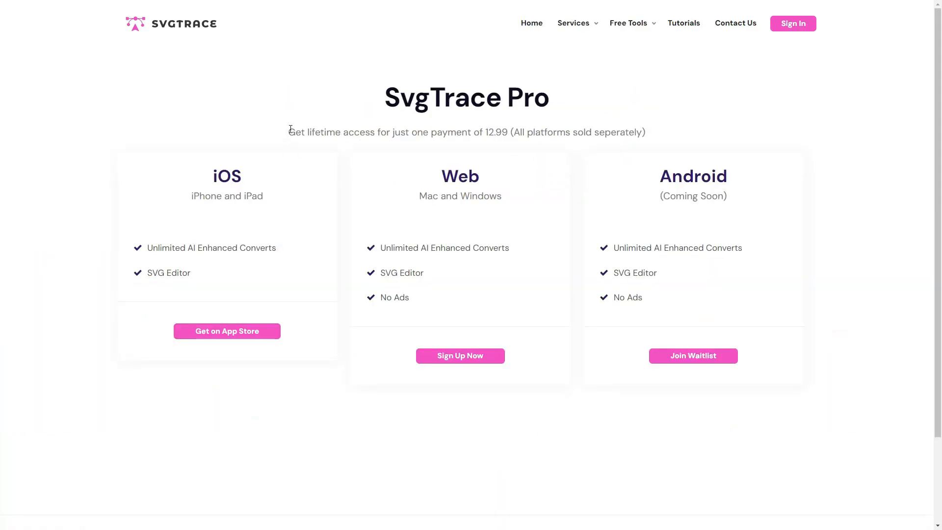
pyautogui.moveTo(288, 132); pyautogui.dragTo(514, 132)
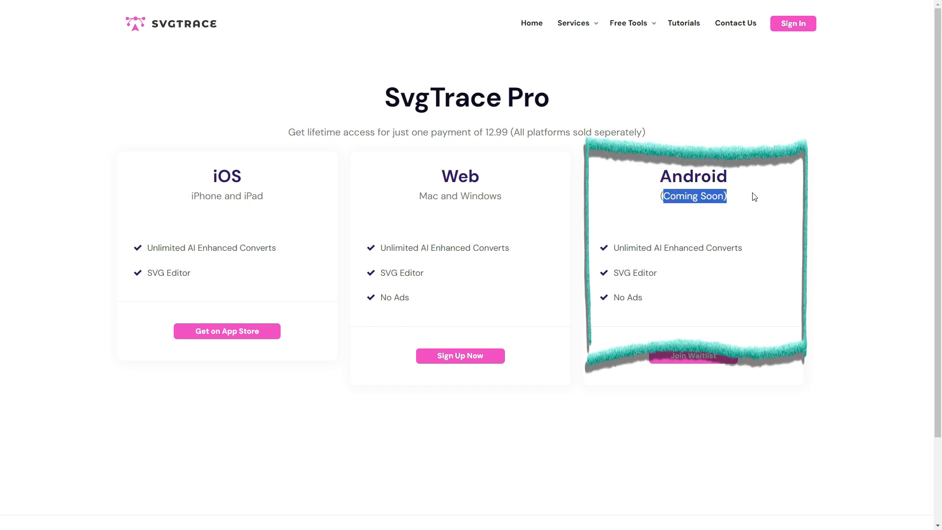
pyautogui.moveTo(514, 161)
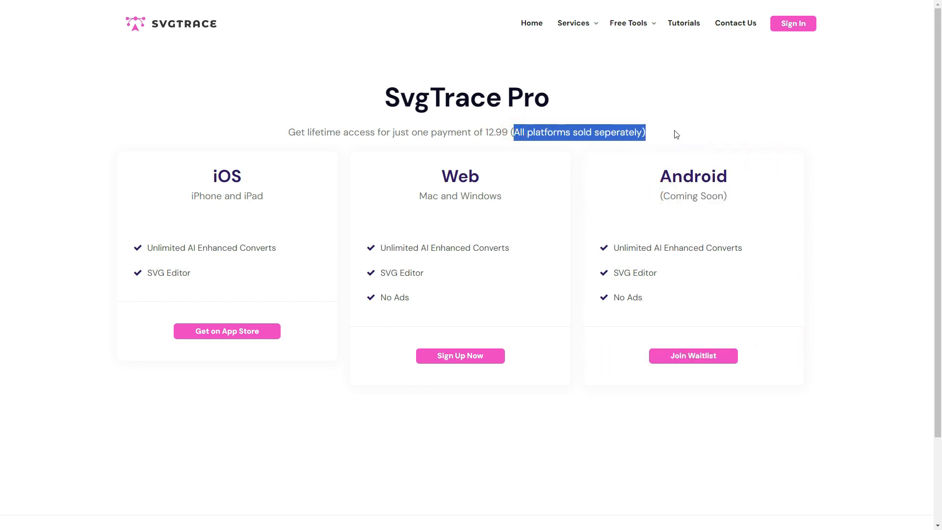
pyautogui.moveTo(623, 195)
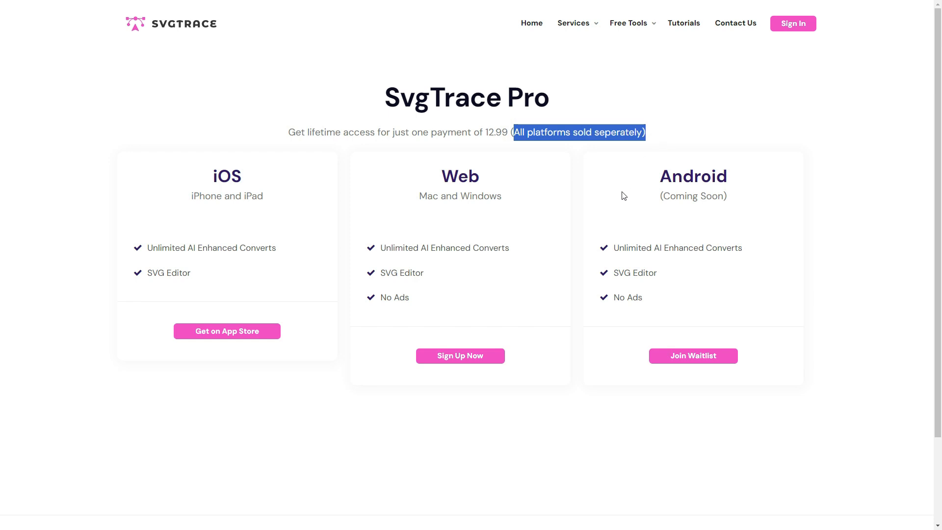
pyautogui.moveTo(459, 355)
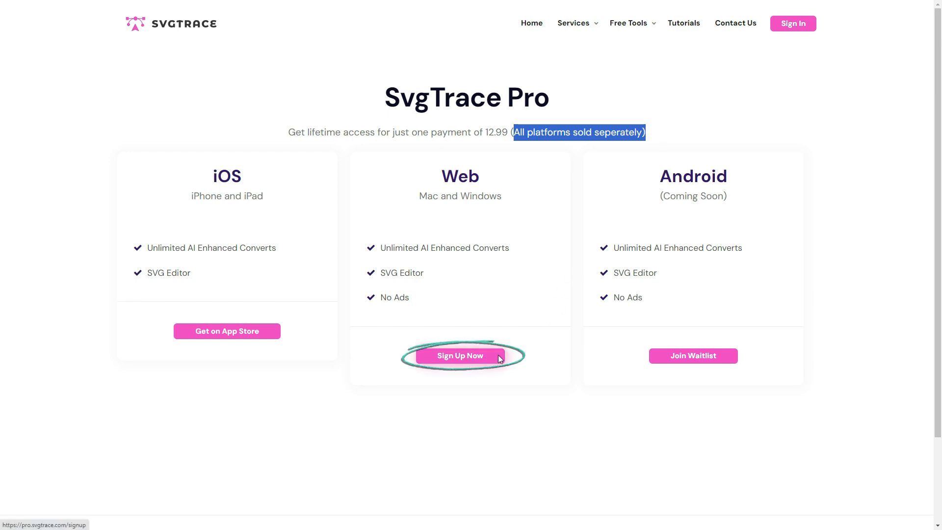
pyautogui.click(460, 355)
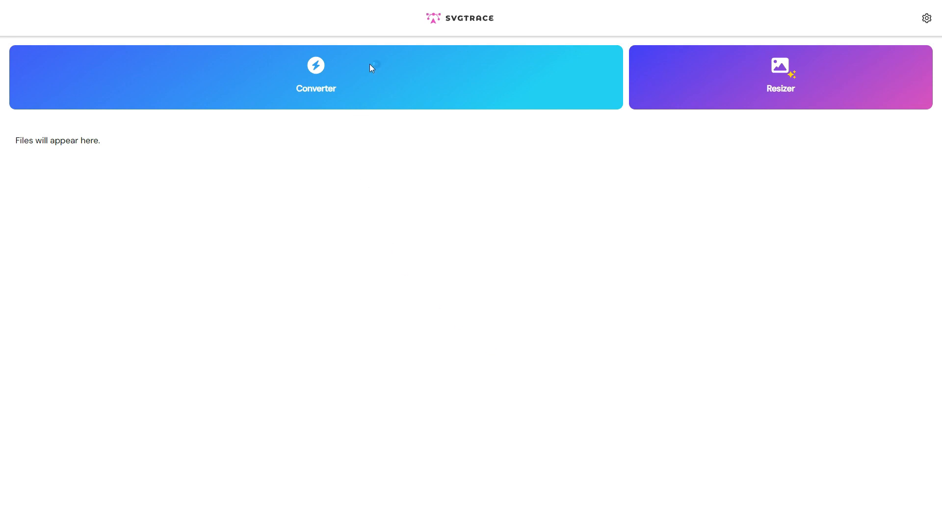
# Start a new conversion with Turkey-2.png on the Select Colors step.
pyautogui.click(315, 77)
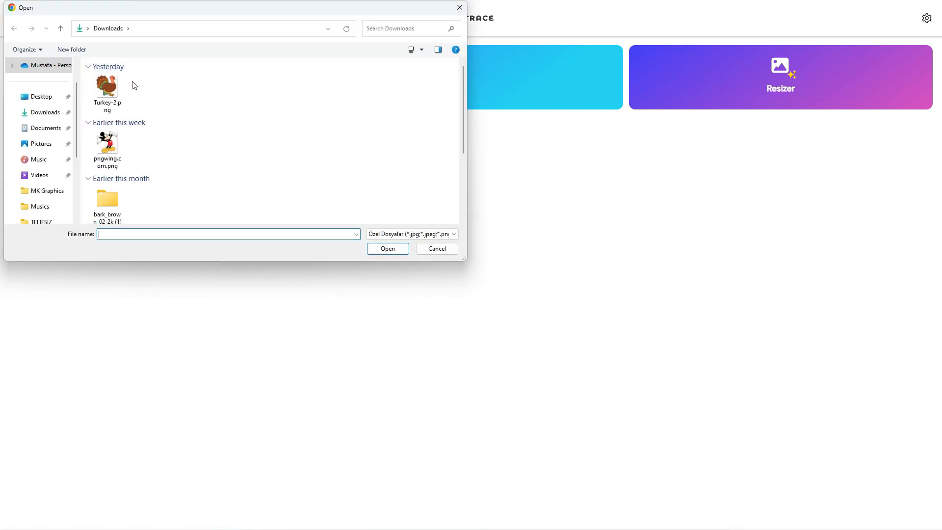
pyautogui.click(387, 249)
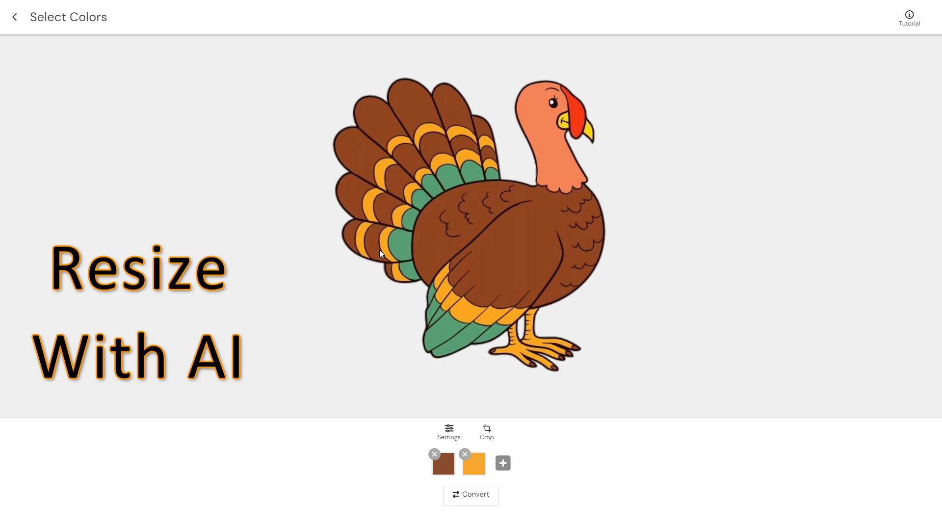
pyautogui.scroll(-3)
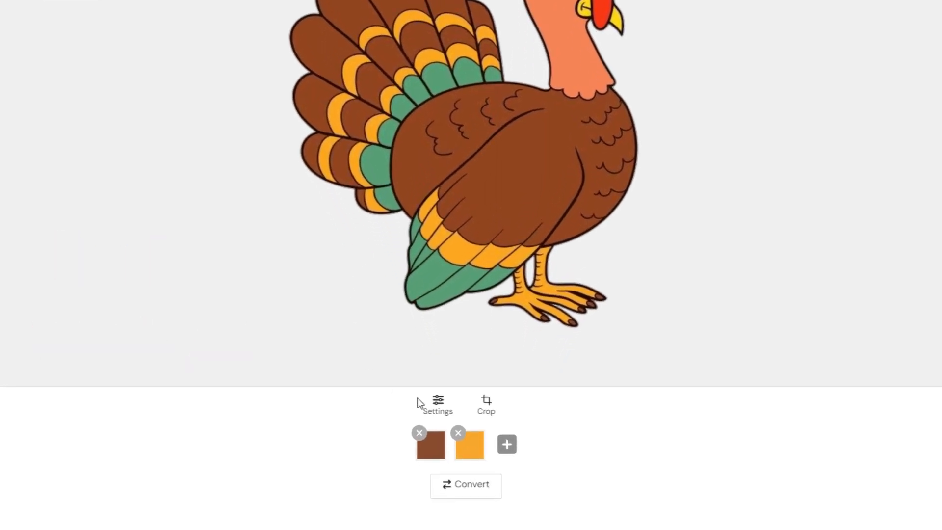
# Set tracing to AI on, high smoothness, slightly raised Simplify Curves, low despeckle, and apply.
pyautogui.click(437, 404)
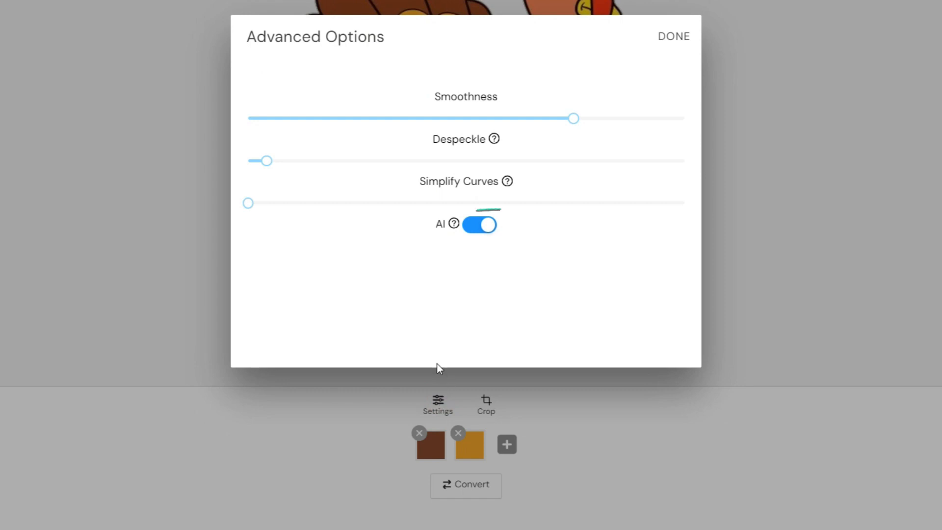
pyautogui.click(479, 224)
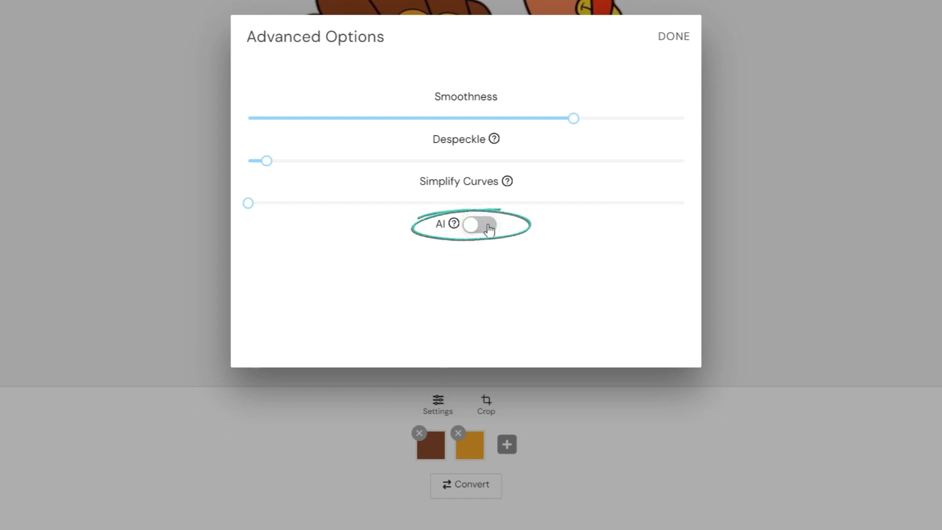
pyautogui.click(479, 224)
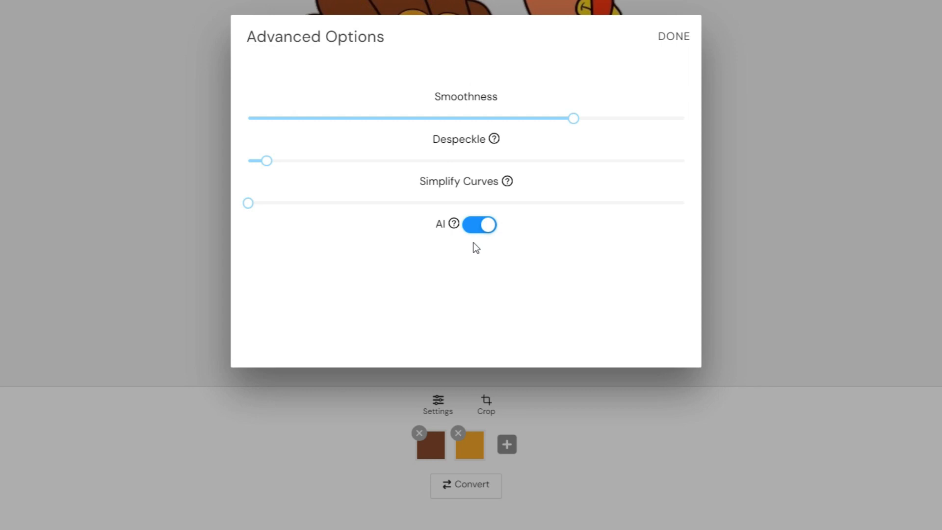
pyautogui.moveTo(573, 118); pyautogui.dragTo(377, 118)
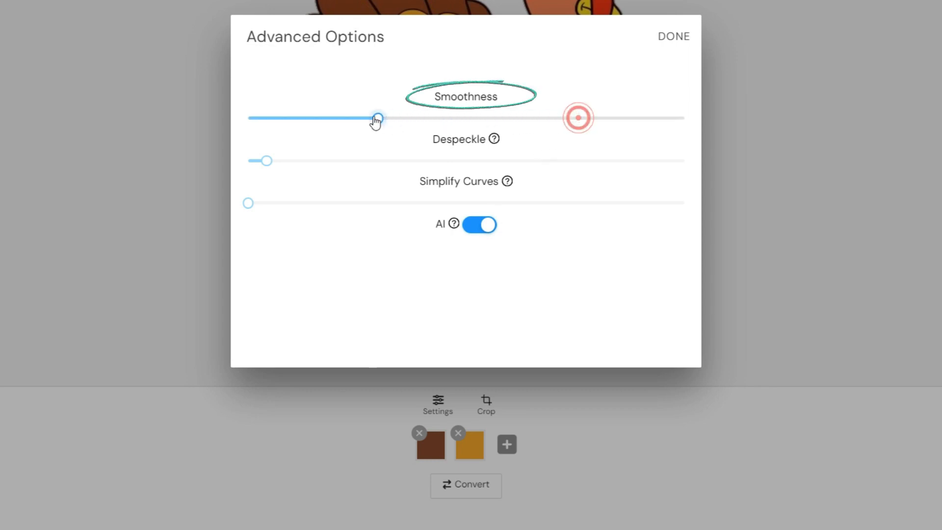
pyautogui.moveTo(375, 118); pyautogui.dragTo(576, 118)
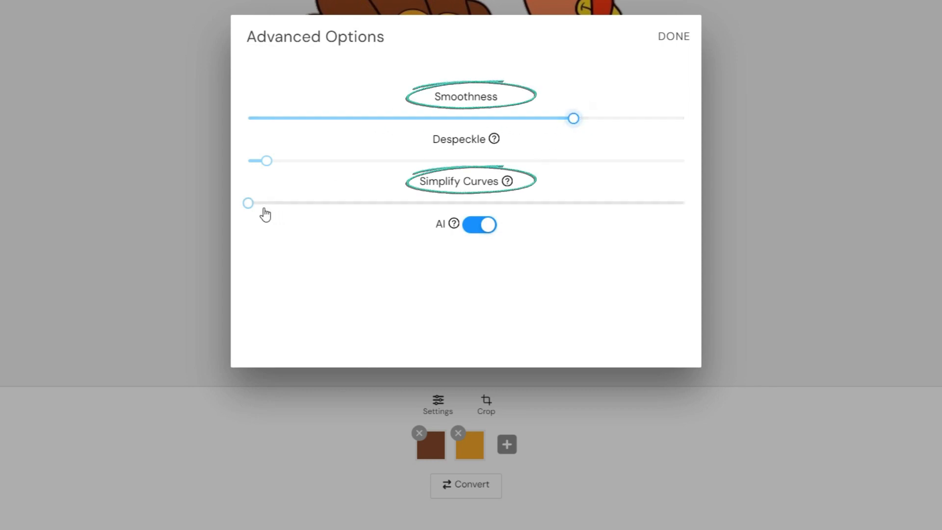
pyautogui.moveTo(247, 203); pyautogui.dragTo(278, 202)
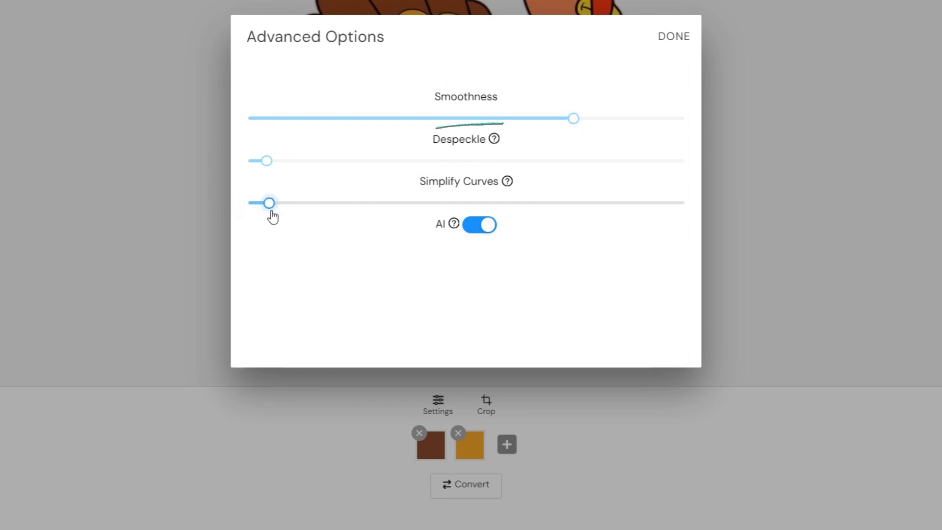
pyautogui.moveTo(266, 160); pyautogui.dragTo(277, 160)
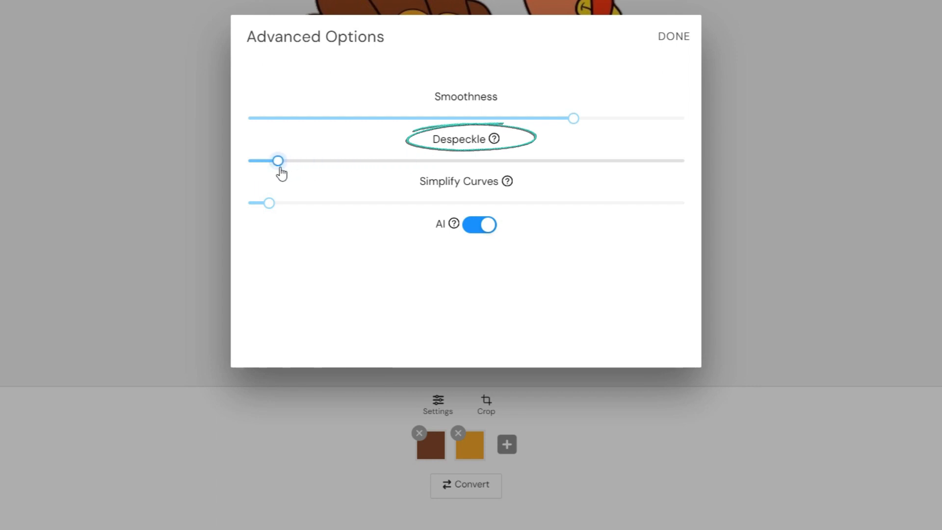
pyautogui.moveTo(277, 160); pyautogui.dragTo(262, 161)
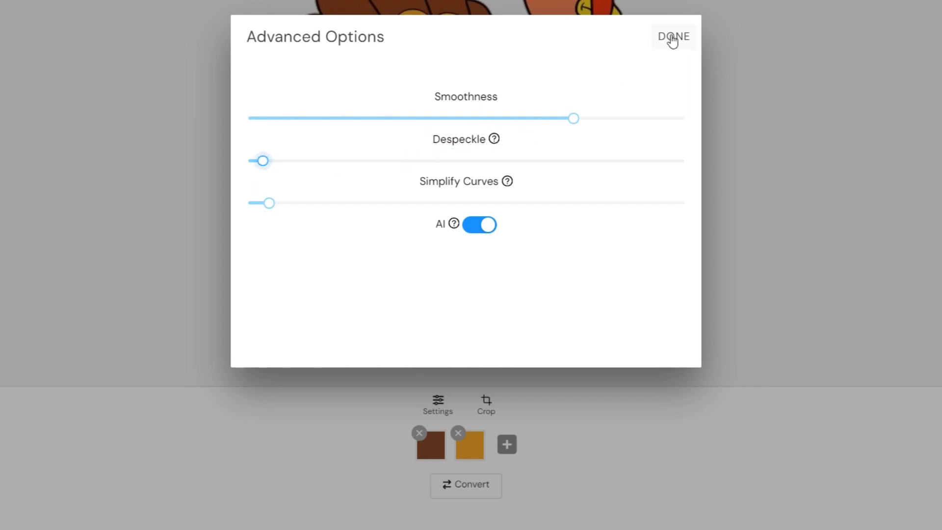
pyautogui.click(673, 36)
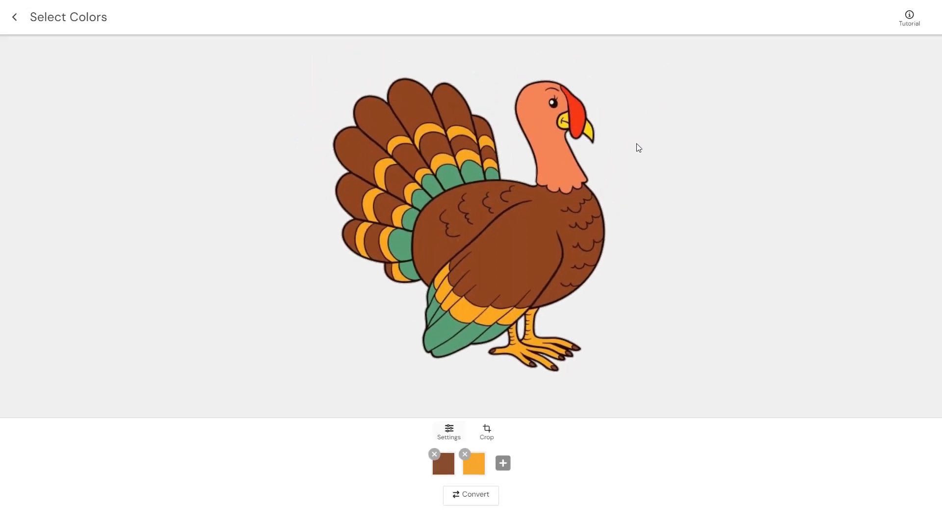
# Add colour swatches sampled from the turkey, including green feathers, red wattle and black eye.
pyautogui.click(486, 431)
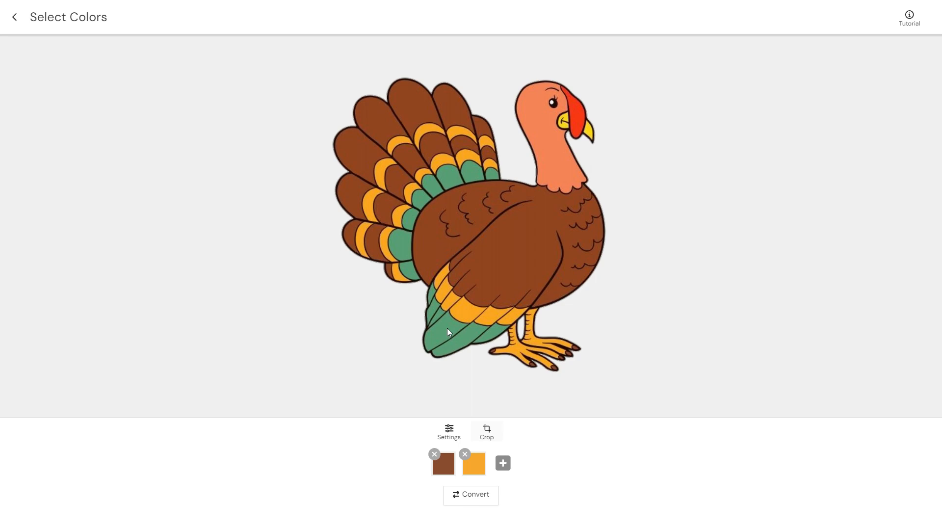
pyautogui.click(502, 463)
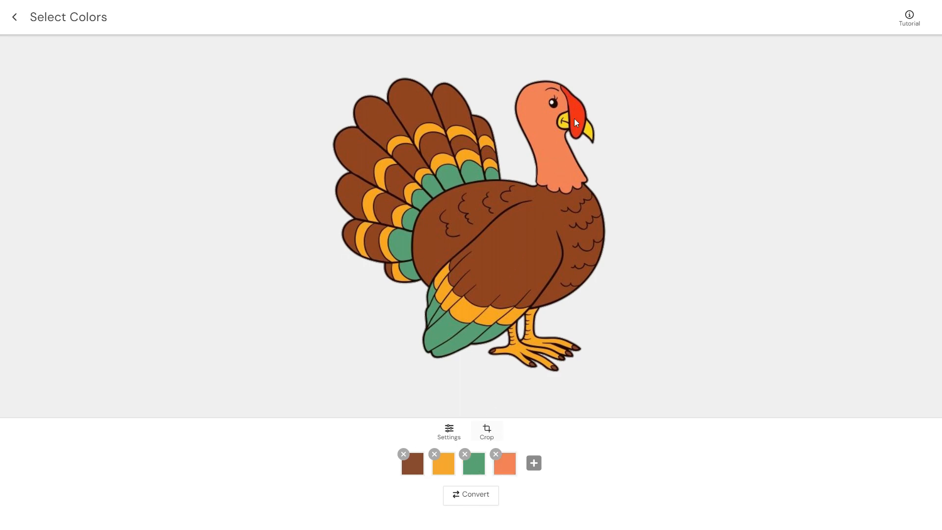
pyautogui.click(533, 462)
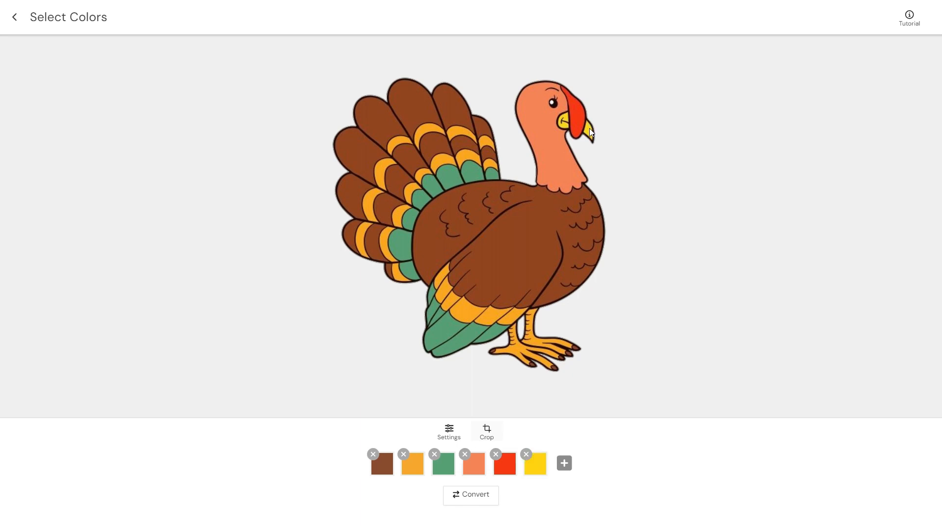
pyautogui.moveTo(555, 107)
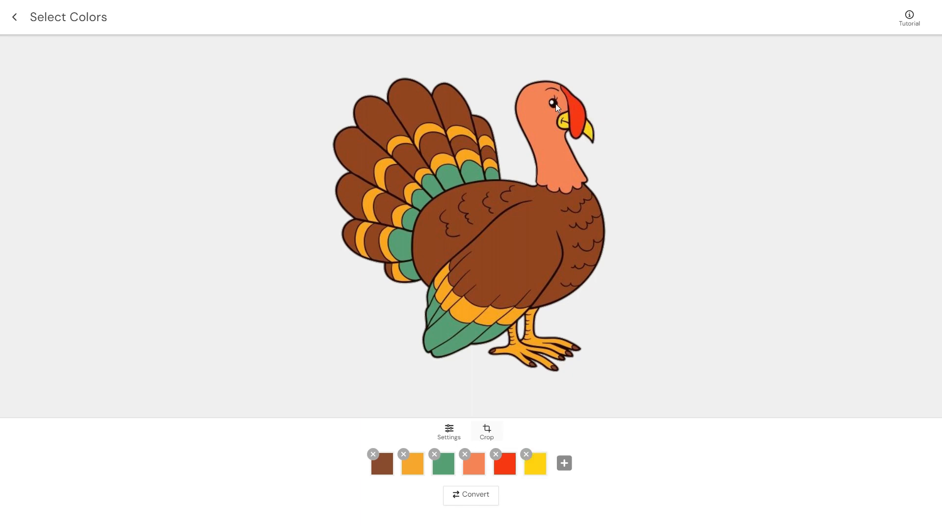
pyautogui.click(563, 463)
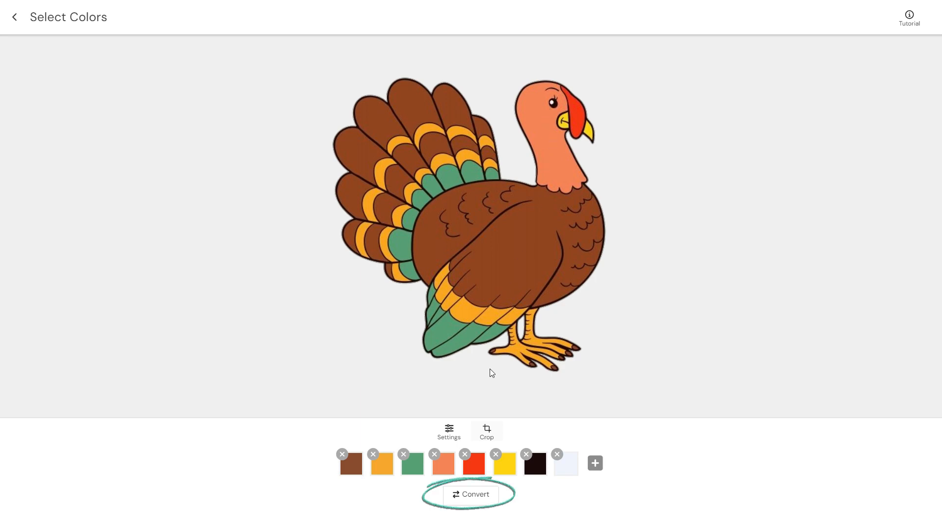
# Run Convert and wait until the eight-layer turkey SVG opens in the Editor.
pyautogui.click(470, 494)
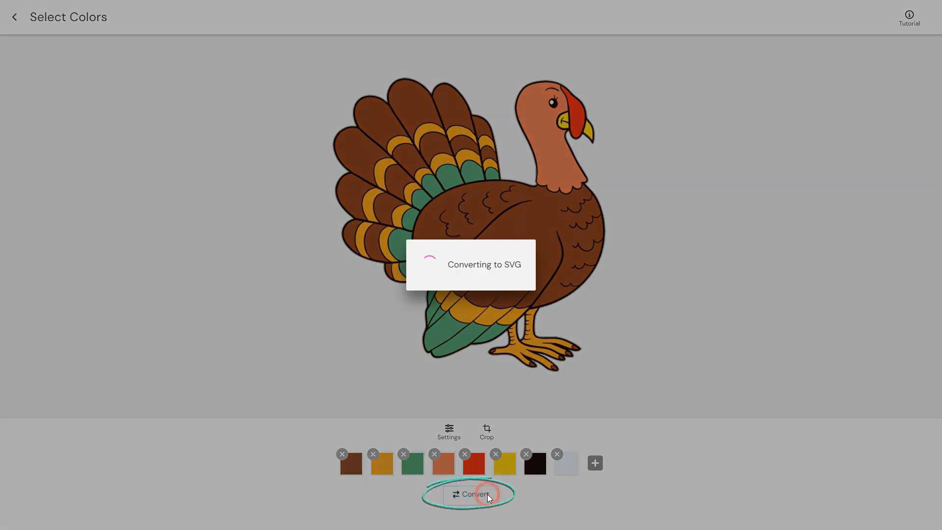
pyautogui.click(471, 494)
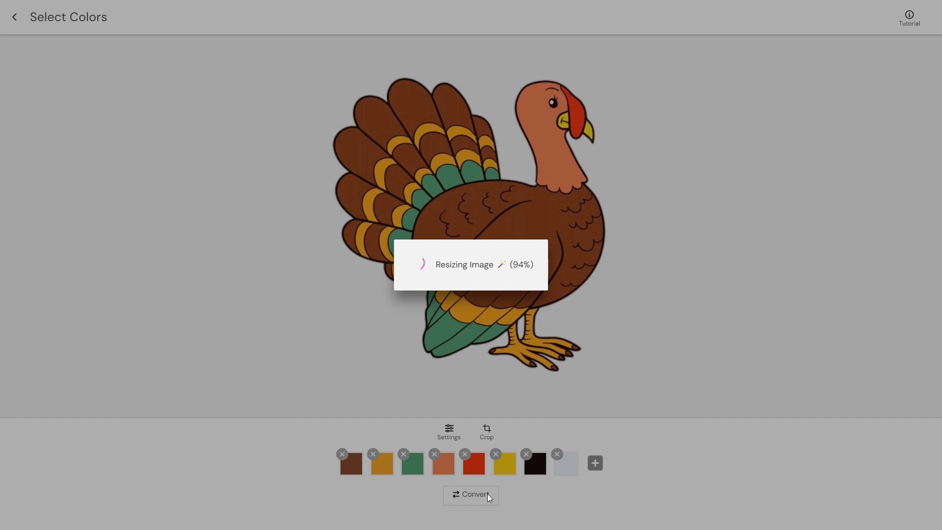
pyautogui.click(470, 493)
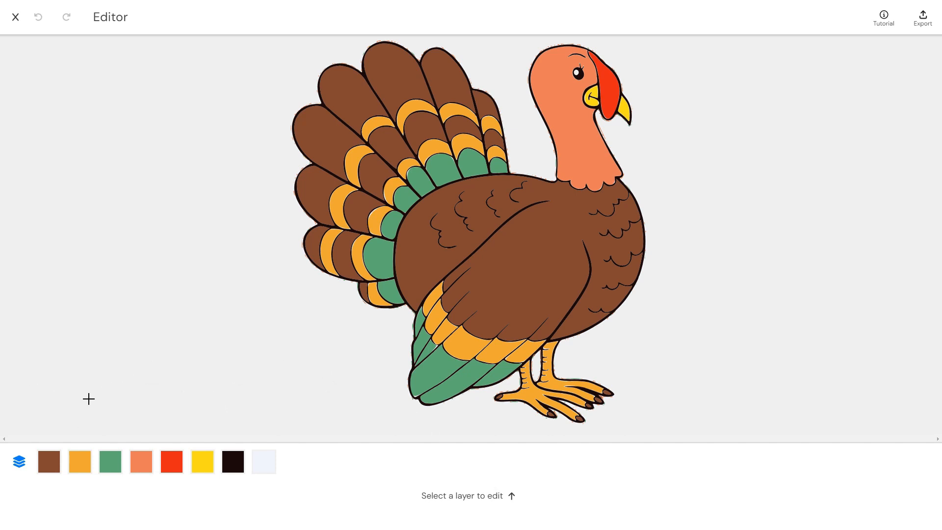
pyautogui.click(80, 461)
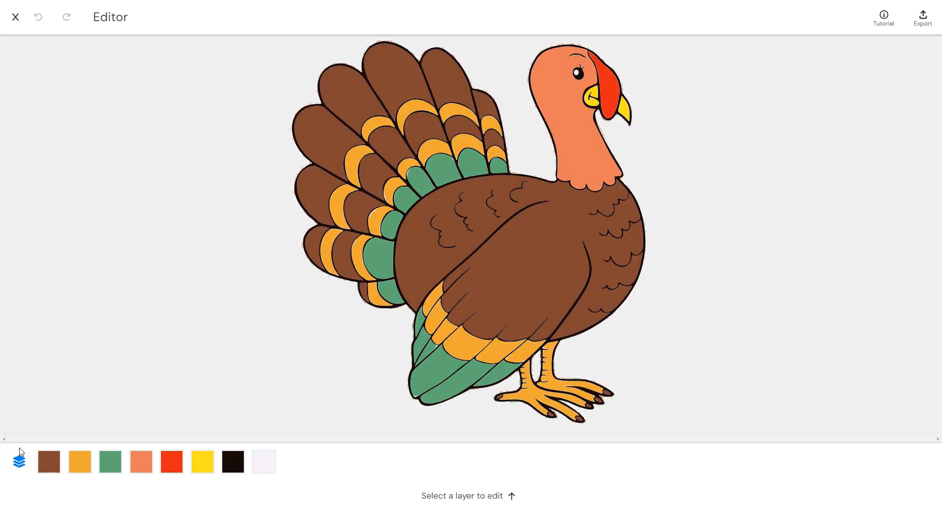
pyautogui.click(49, 450)
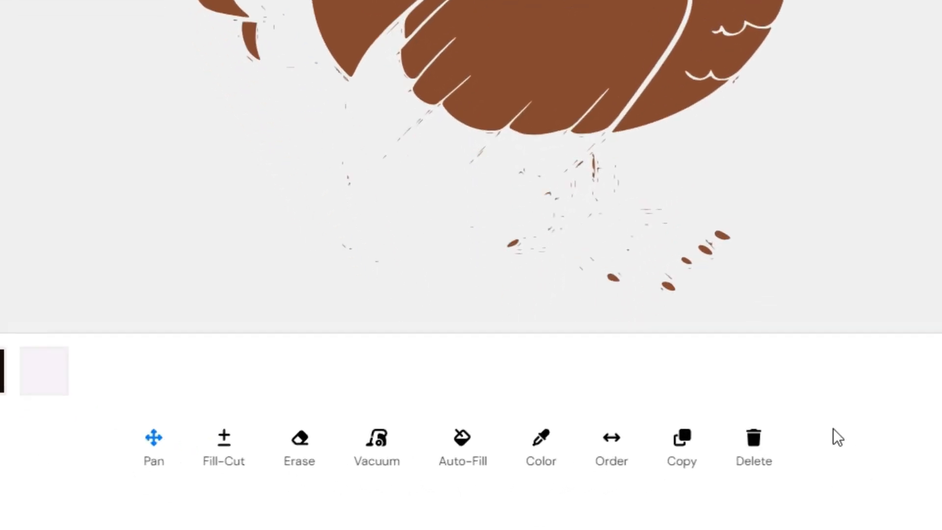
pyautogui.moveTo(312, 503)
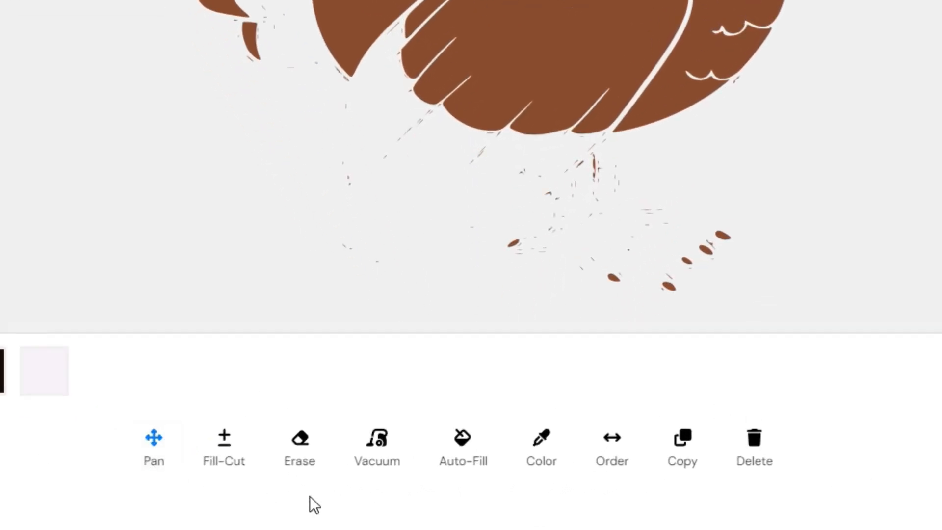
pyautogui.moveTo(224, 447)
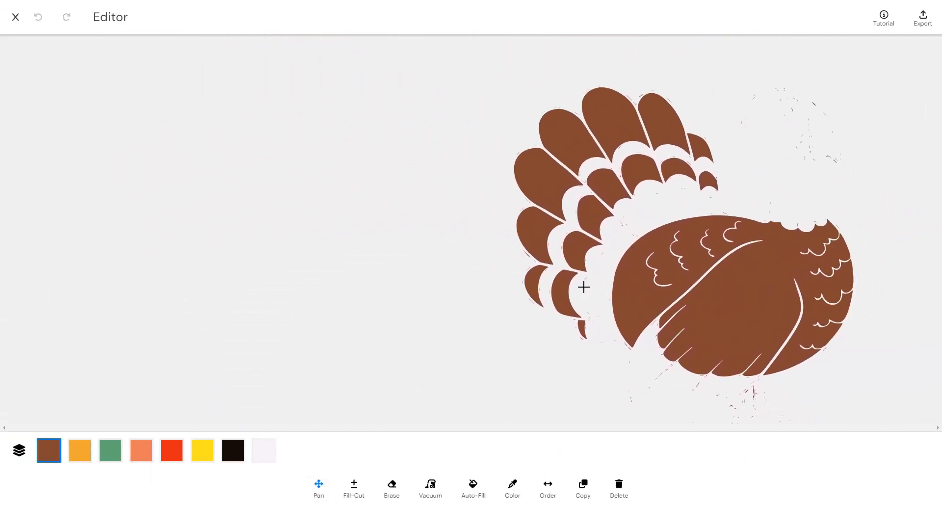
# Pan the brown turkey layer so the tail feathers and body fill the canvas.
pyautogui.moveTo(583, 287); pyautogui.dragTo(439, 255)
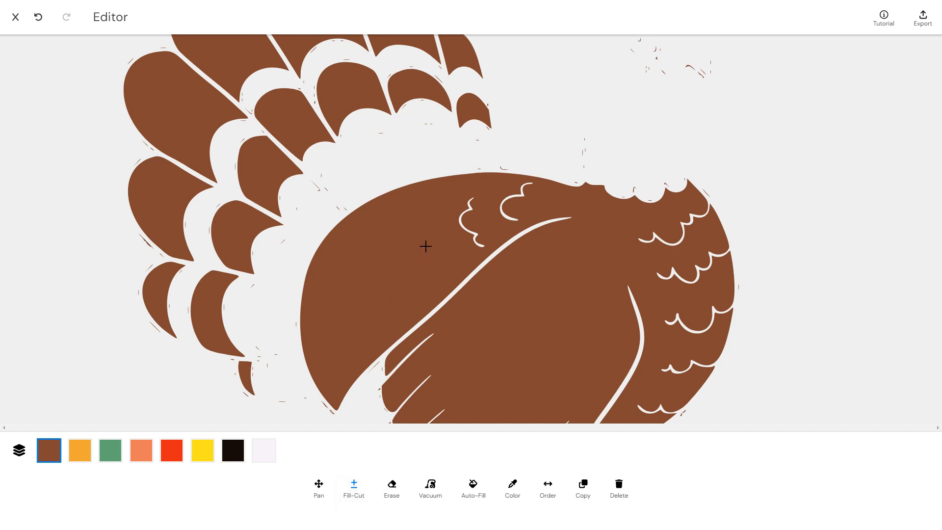
pyautogui.moveTo(245, 230)
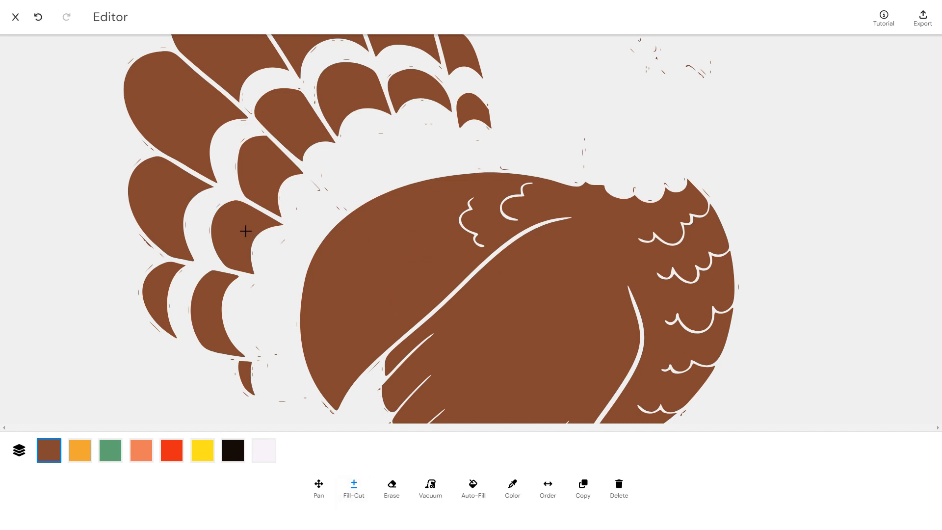
pyautogui.click(263, 174)
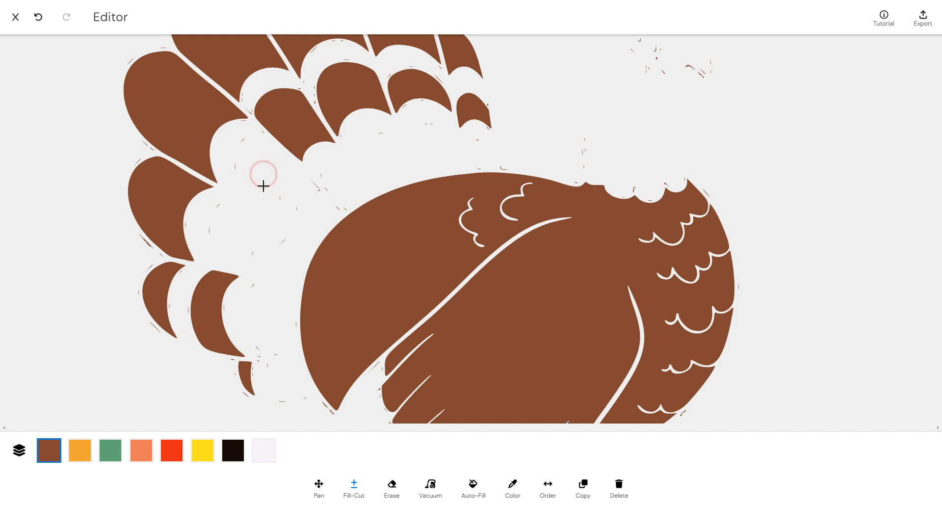
pyautogui.click(37, 17)
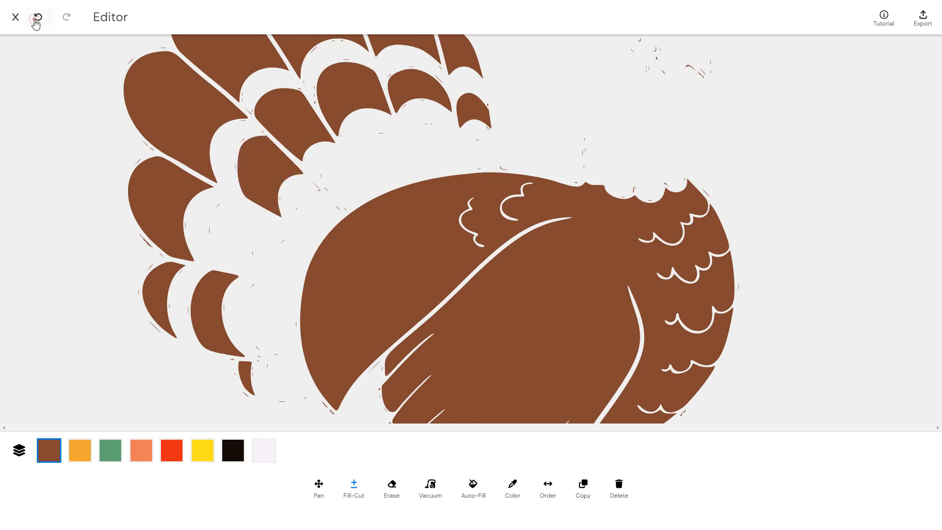
pyautogui.click(35, 17)
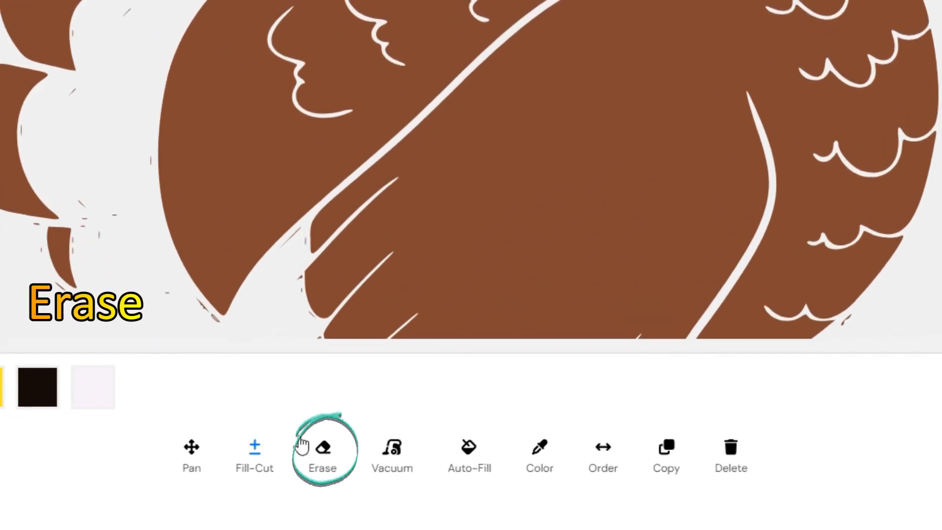
# Erase the upper-left tail feathers with the square eraser, then undo once.
pyautogui.click(323, 447)
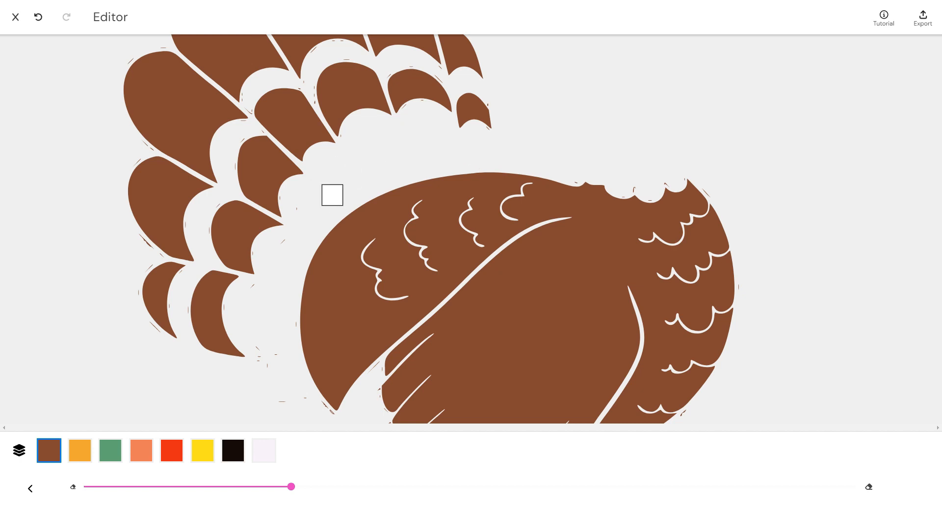
pyautogui.moveTo(331, 194); pyautogui.dragTo(270, 235)
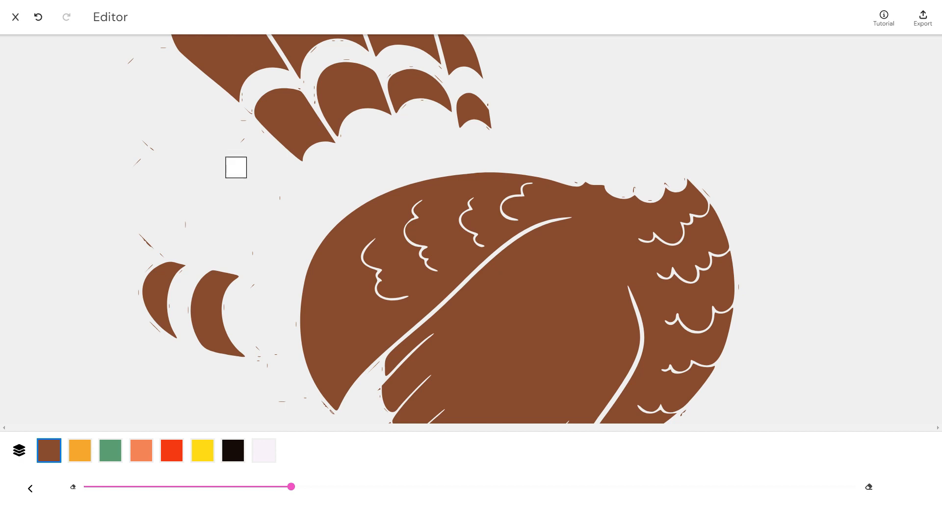
pyautogui.click(38, 17)
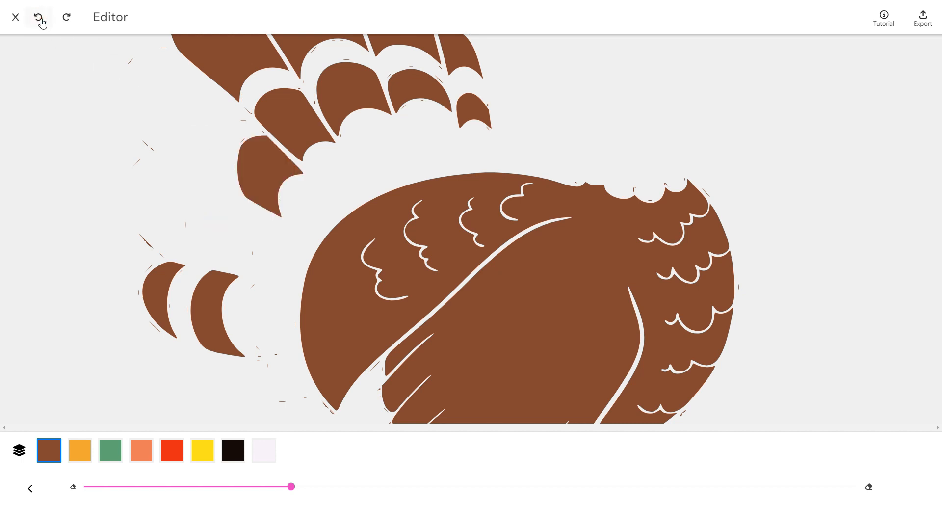
# Undo the remaining erasing, then vacuum specks around the tail, right body edge and tail base.
pyautogui.click(39, 17)
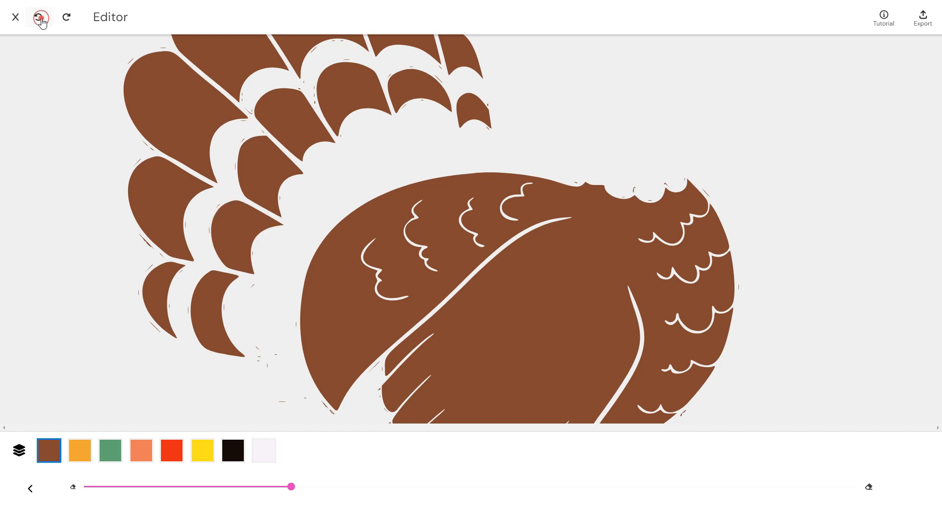
pyautogui.click(40, 17)
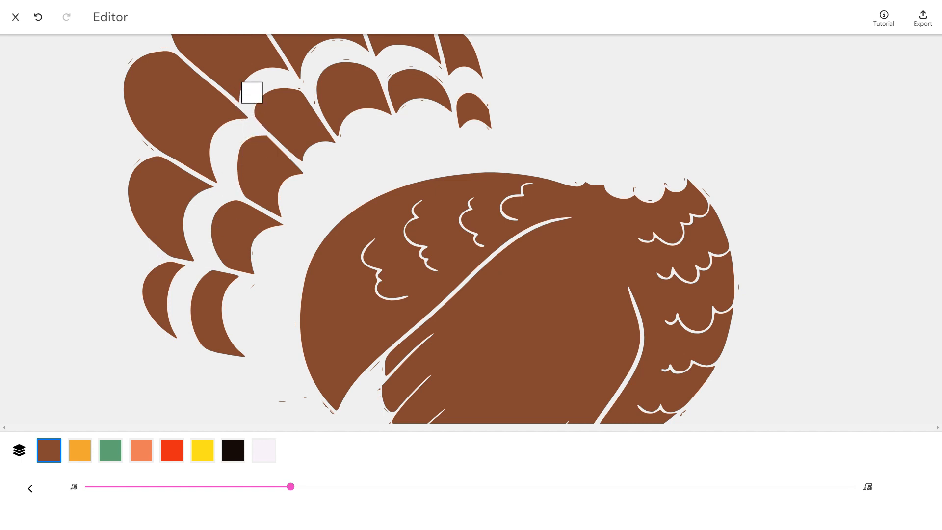
pyautogui.moveTo(251, 93); pyautogui.dragTo(169, 55)
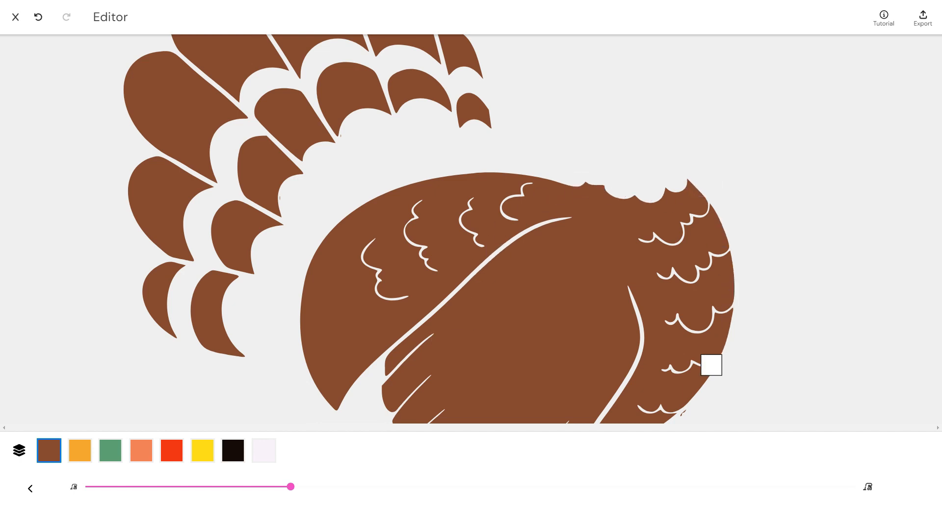
pyautogui.moveTo(711, 364); pyautogui.dragTo(340, 178)
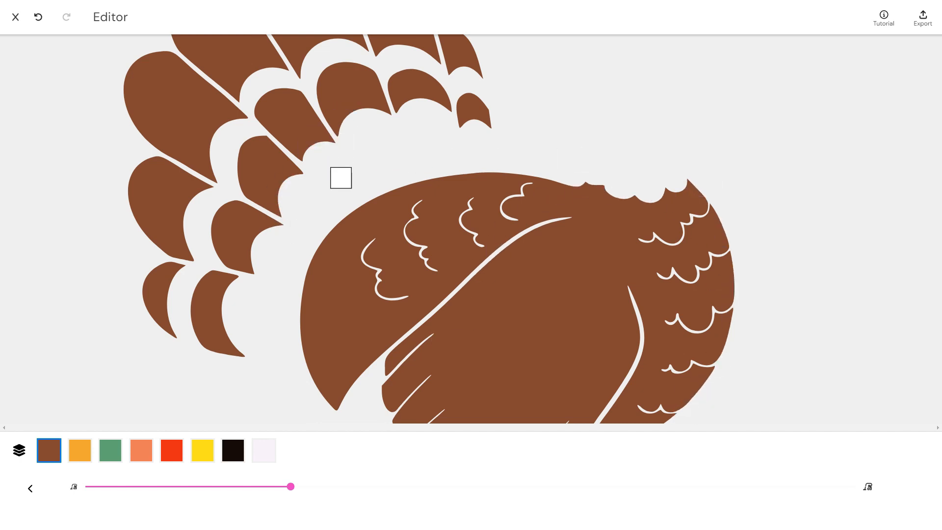
pyautogui.click(232, 450)
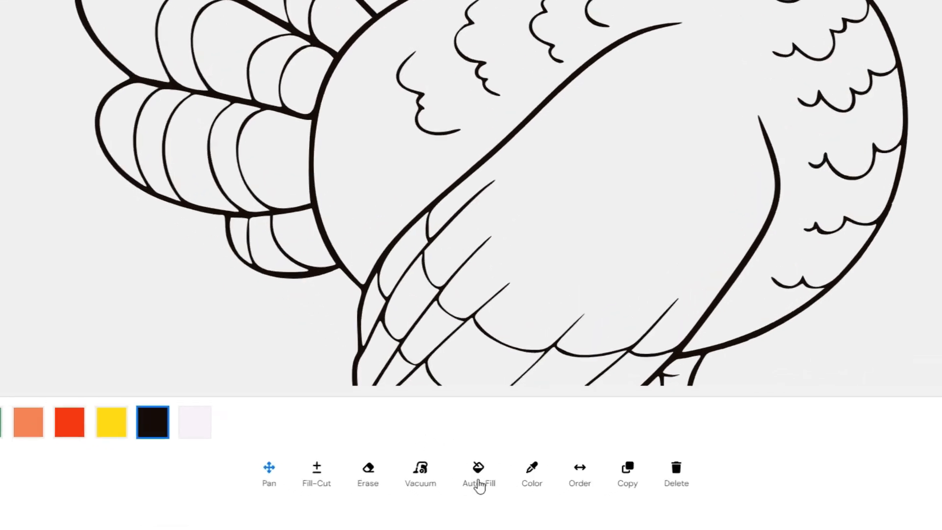
# Auto-Fill the black outline layer into a solid near-black silhouette.
pyautogui.click(477, 471)
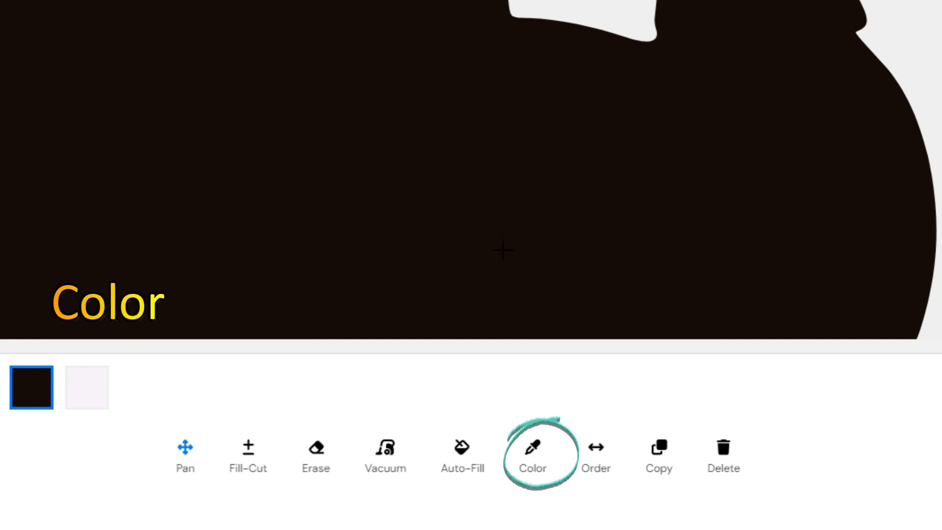
# Set the black silhouette layer's colour to orange in the Set Color dialog.
pyautogui.click(532, 456)
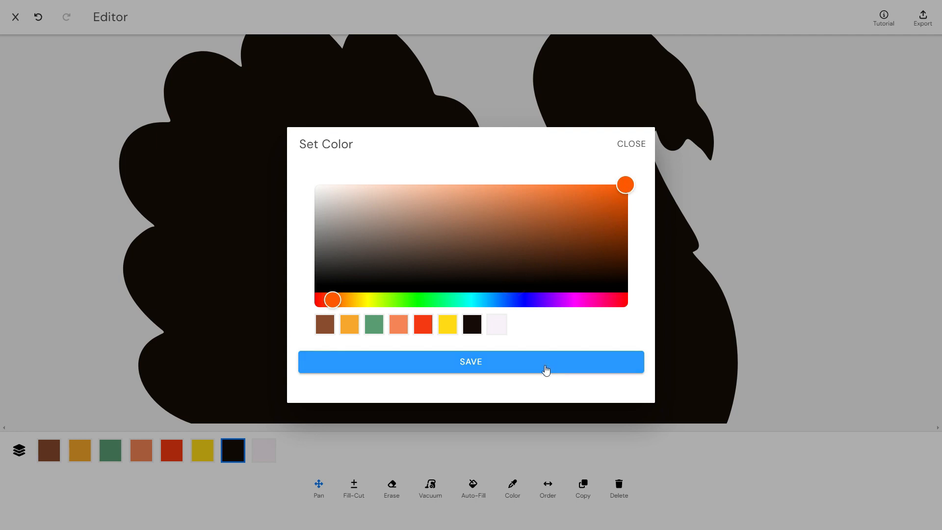
pyautogui.click(471, 361)
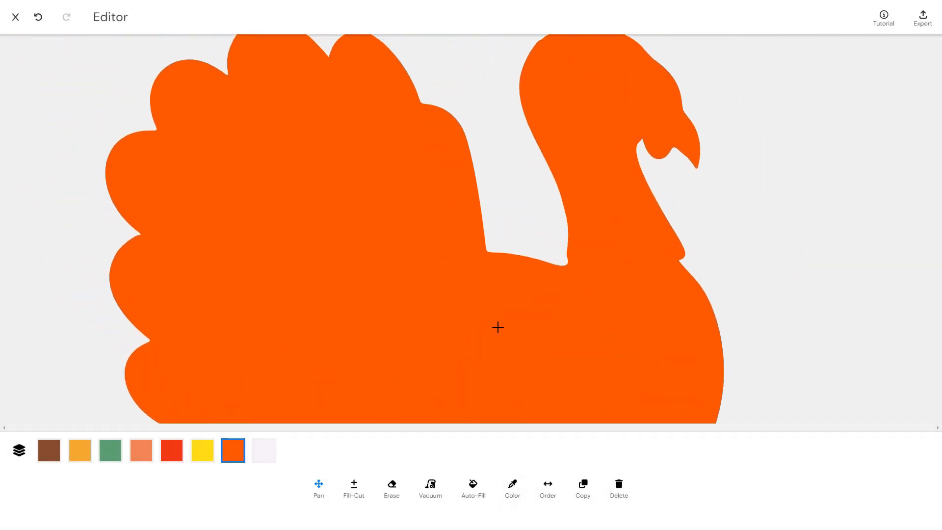
pyautogui.click(37, 16)
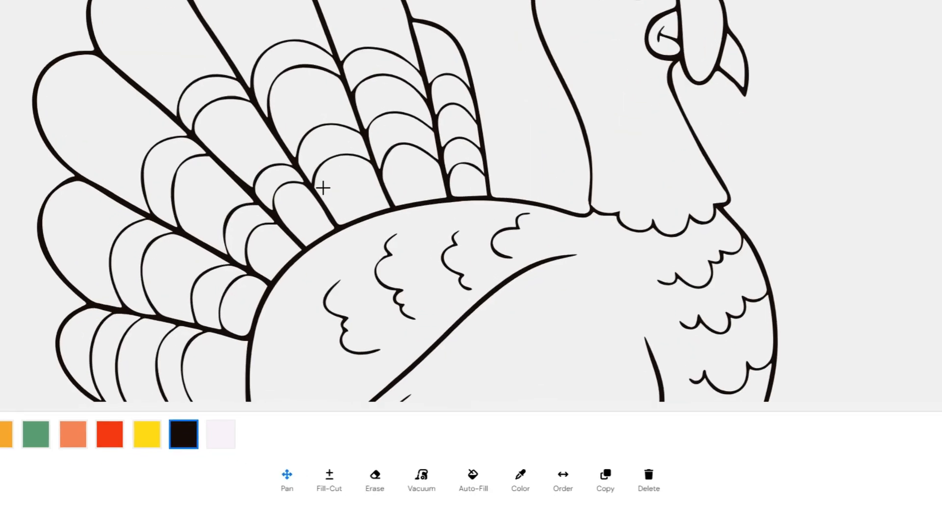
# Move the selected black layer to a new position in the layer order.
pyautogui.click(562, 477)
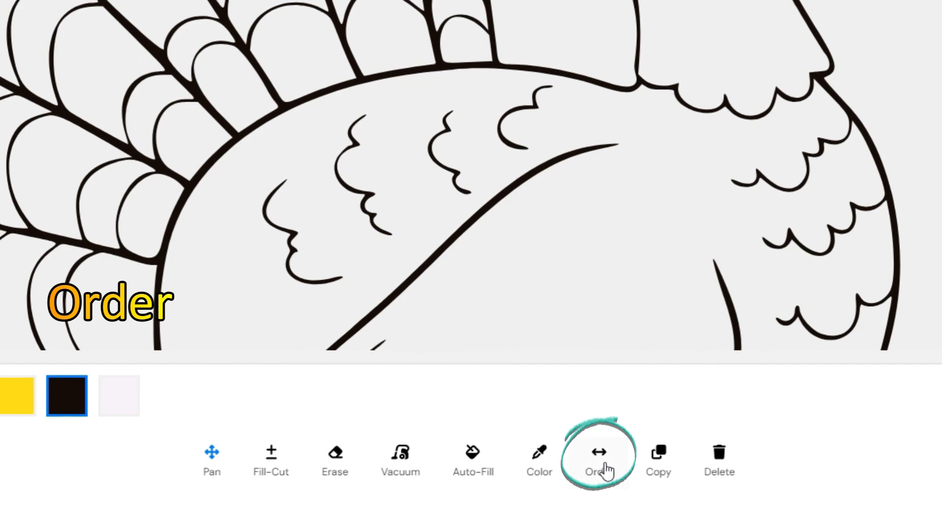
pyautogui.click(596, 454)
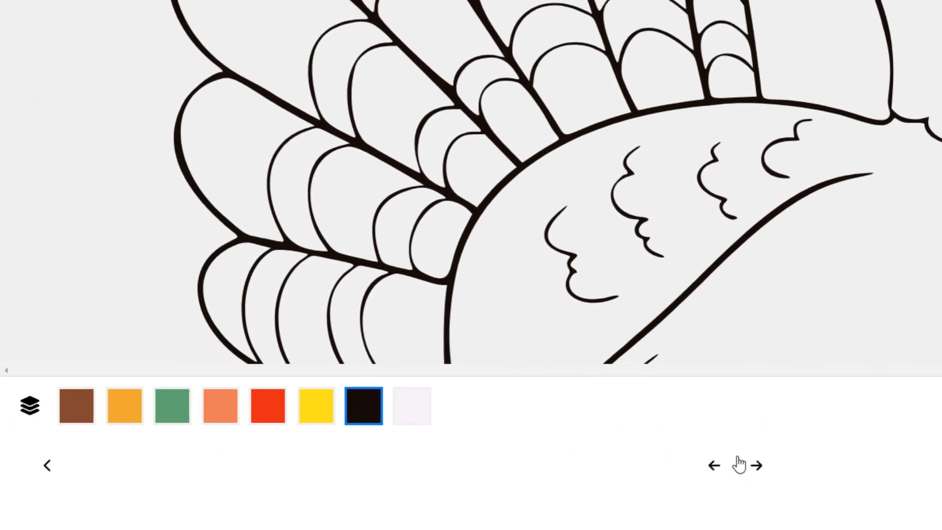
pyautogui.click(124, 404)
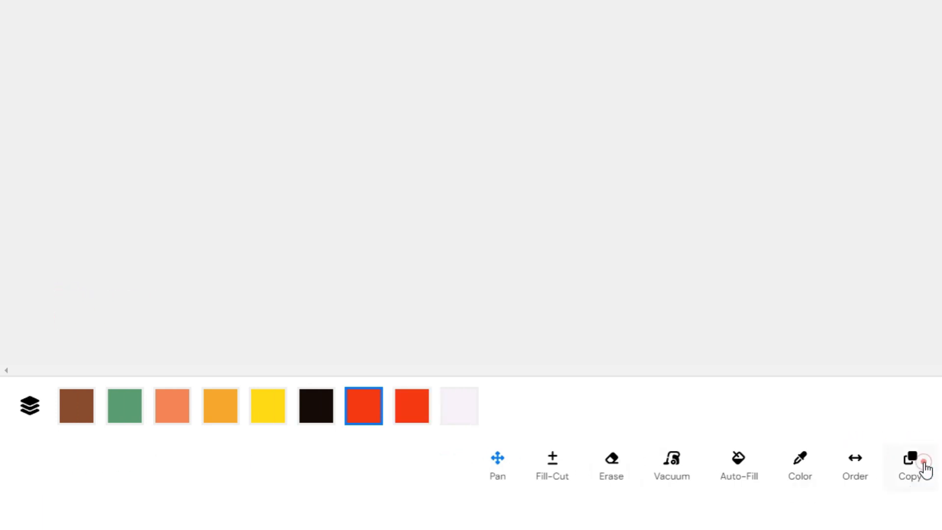
# Duplicate the red layer and delete the extra yellow layer.
pyautogui.click(267, 404)
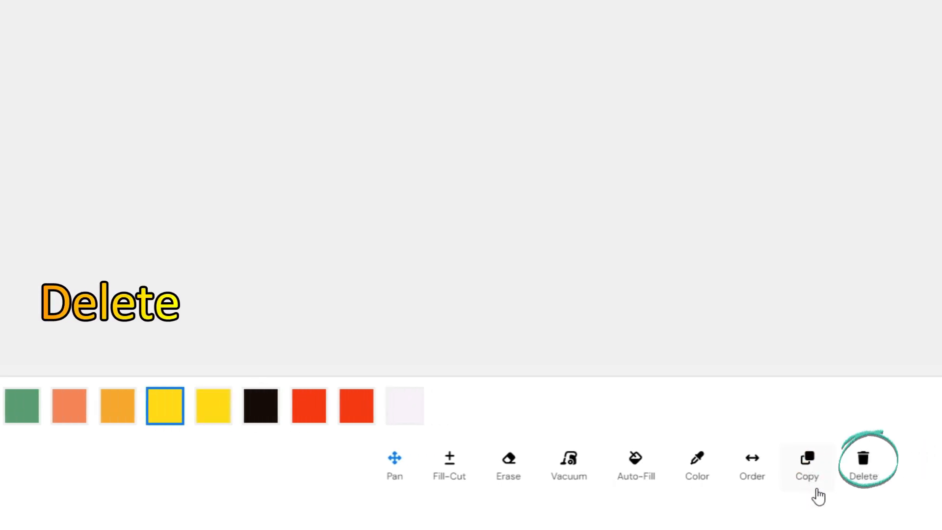
pyautogui.click(863, 465)
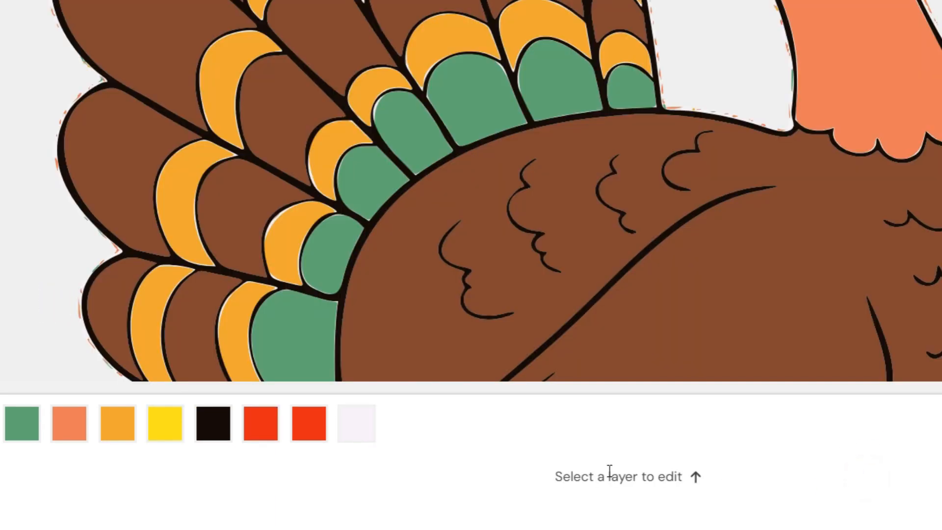
pyautogui.click(308, 421)
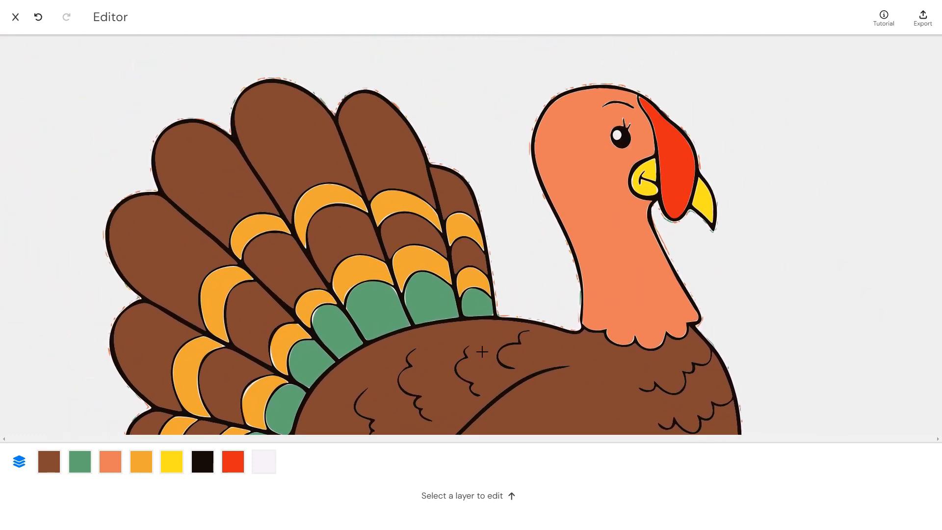
# Export the eight-layer turkey with File Type SVG and start the download.
pyautogui.click(922, 17)
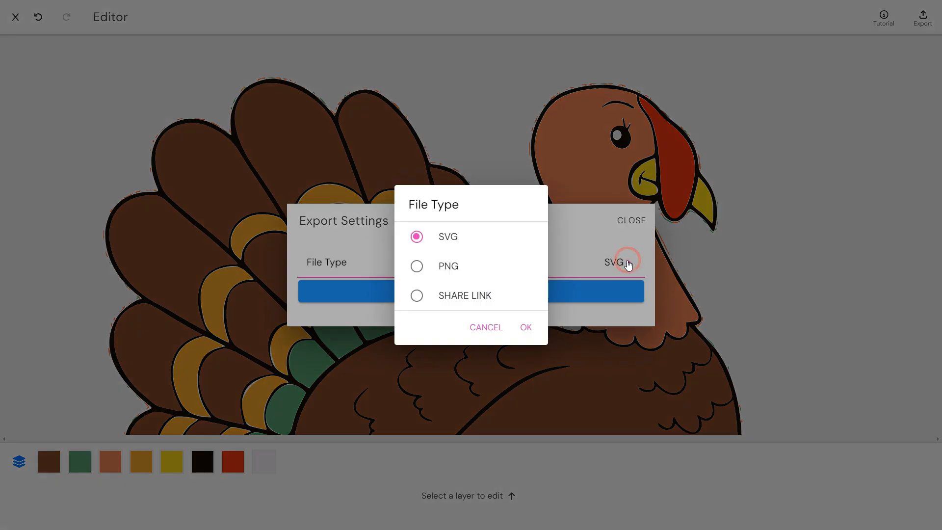
pyautogui.click(415, 265)
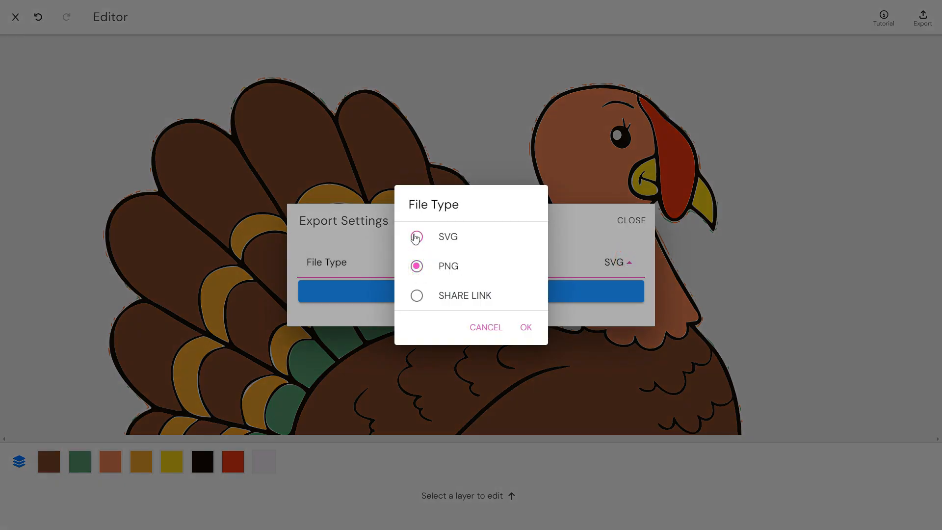
pyautogui.click(416, 235)
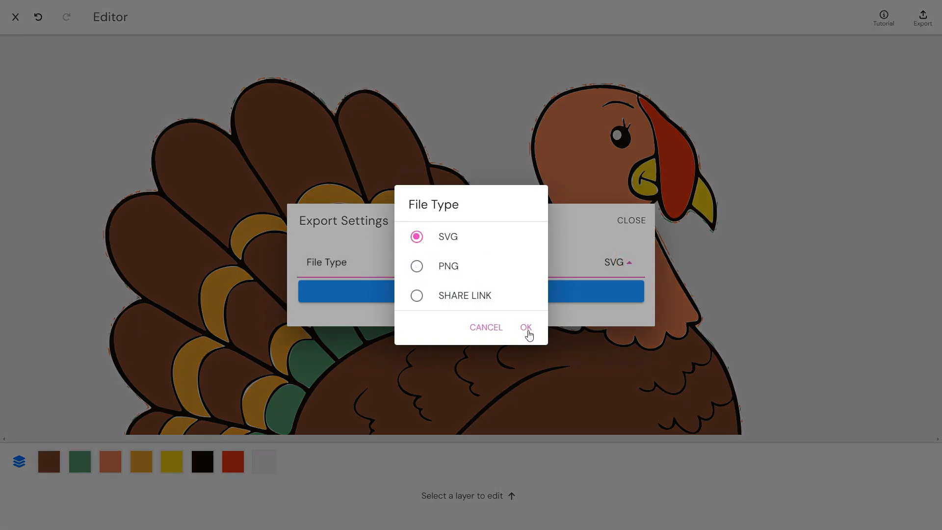
pyautogui.click(525, 327)
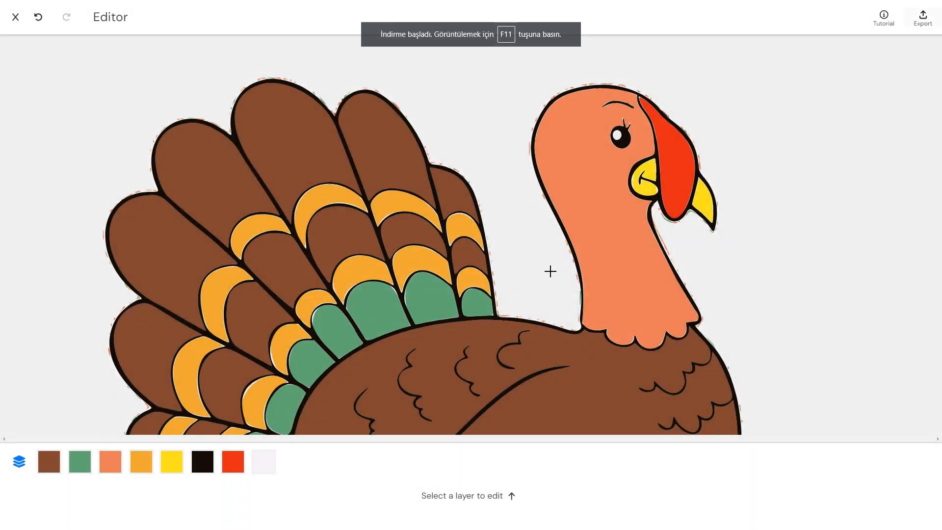